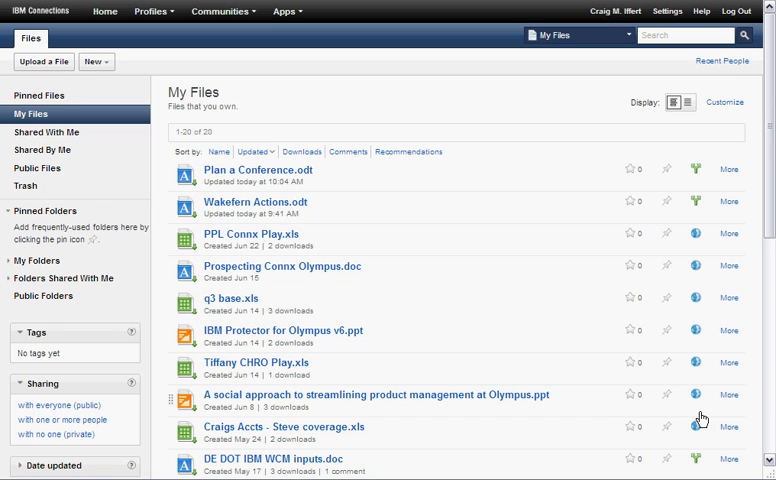
pyautogui.moveTo(380, 230)
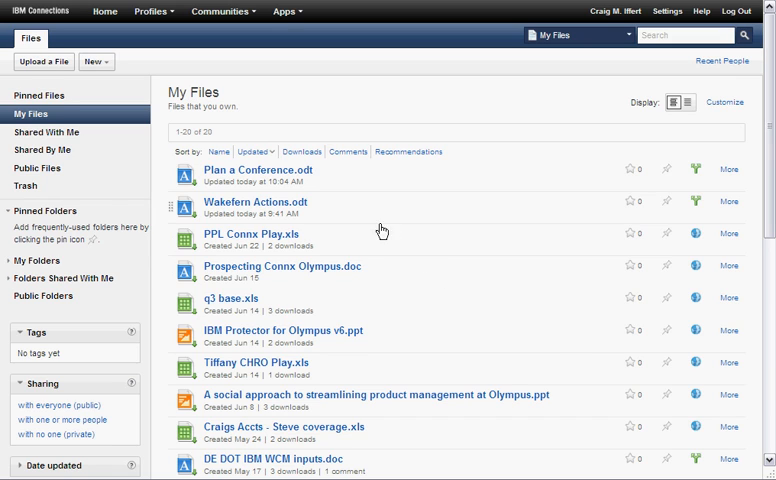
pyautogui.moveTo(258, 170)
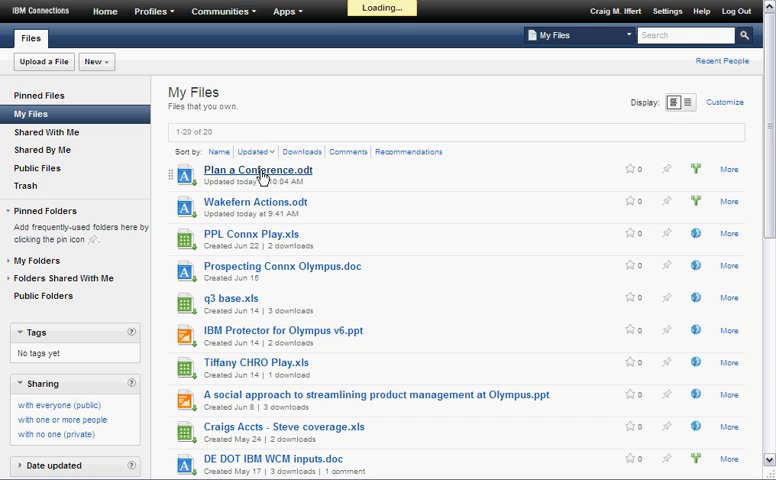
# Go to the Plan a Conference.odt file details page from the Files list.
pyautogui.click(256, 170)
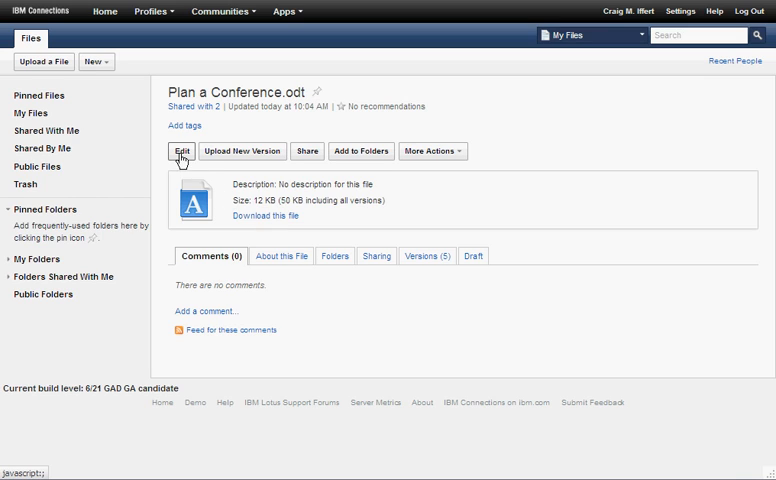
# Edit the document in IBM Docs and add 'provide security' as item 5 under Day of the Event.
pyautogui.click(180, 152)
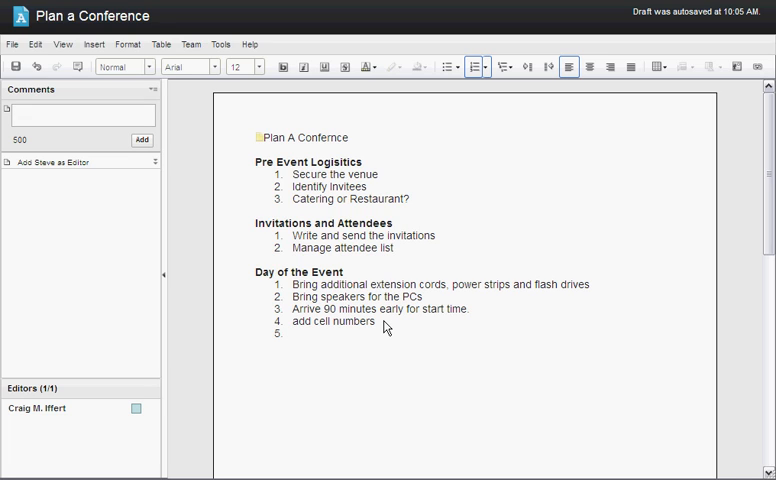
pyautogui.write('provide s')
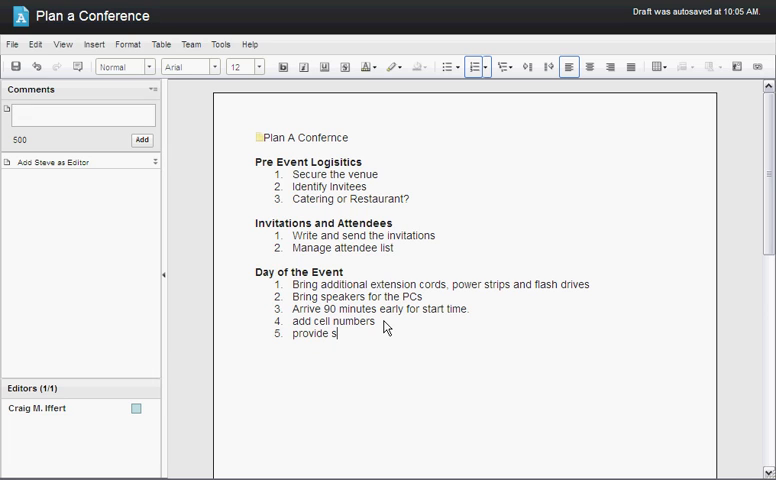
pyautogui.write('ecurity')
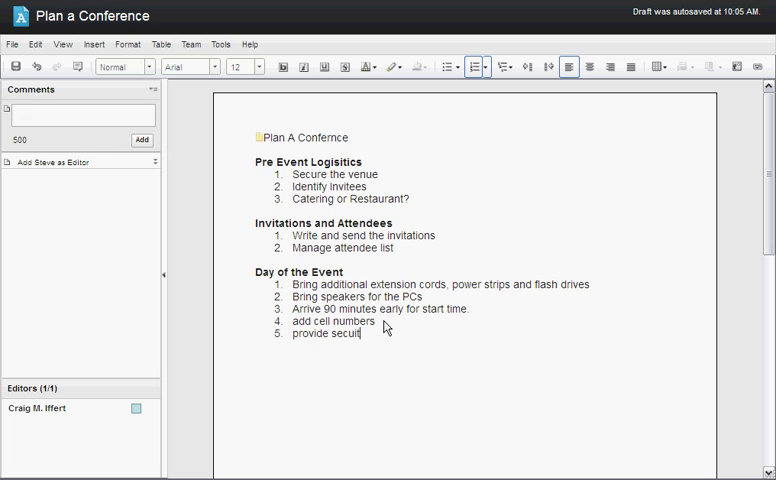
pyautogui.write('y')
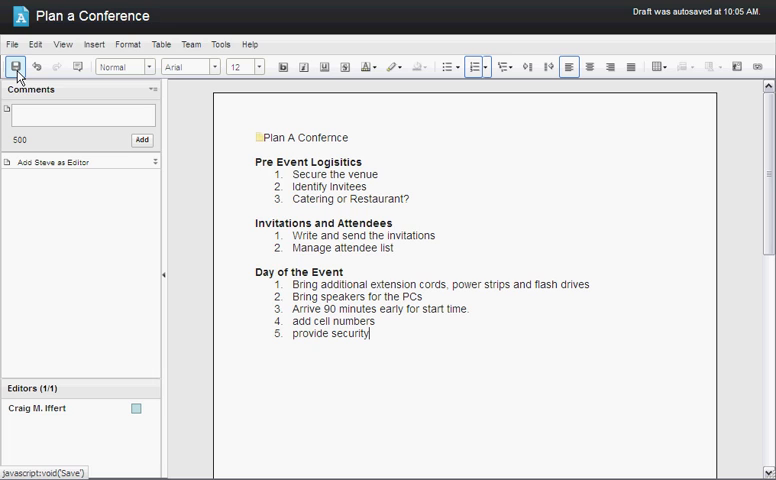
# Save the edited draft of Plan a Conference.
pyautogui.click(16, 66)
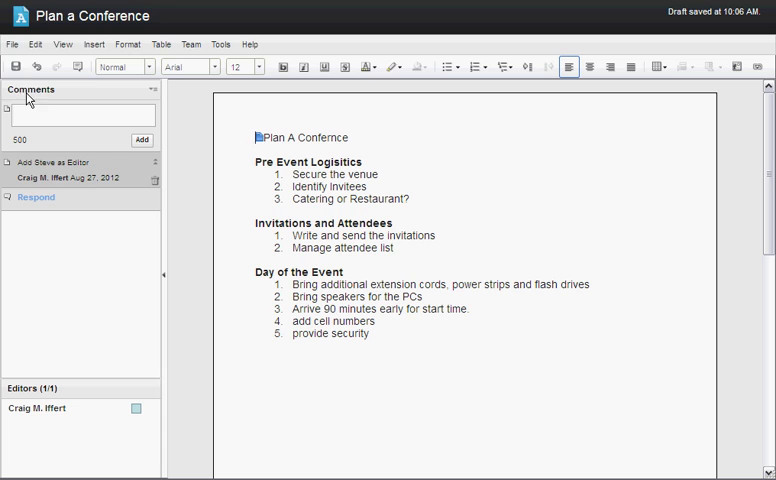
pyautogui.click(12, 44)
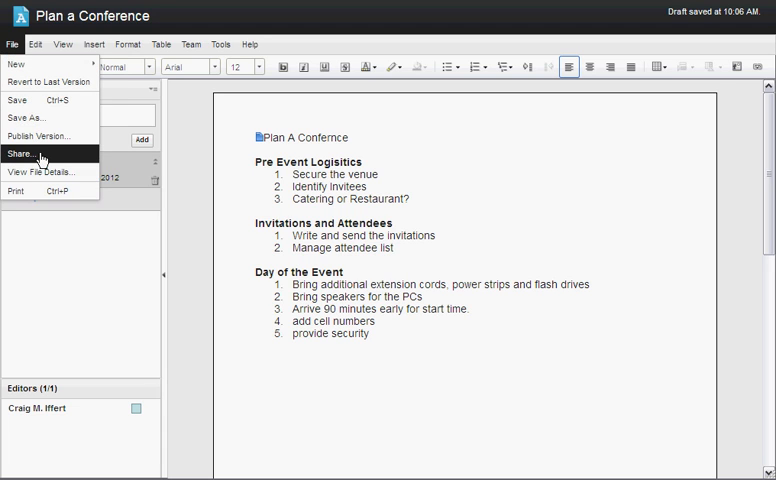
pyautogui.click(22, 152)
pyautogui.write('mark s')
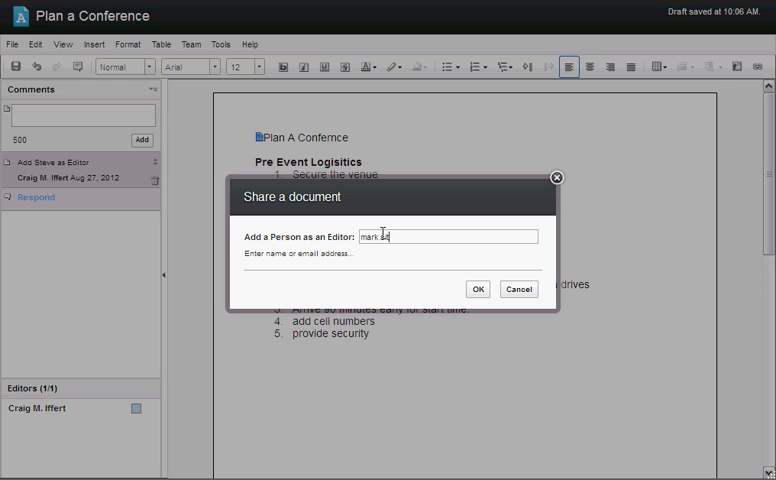
pyautogui.write('tler')
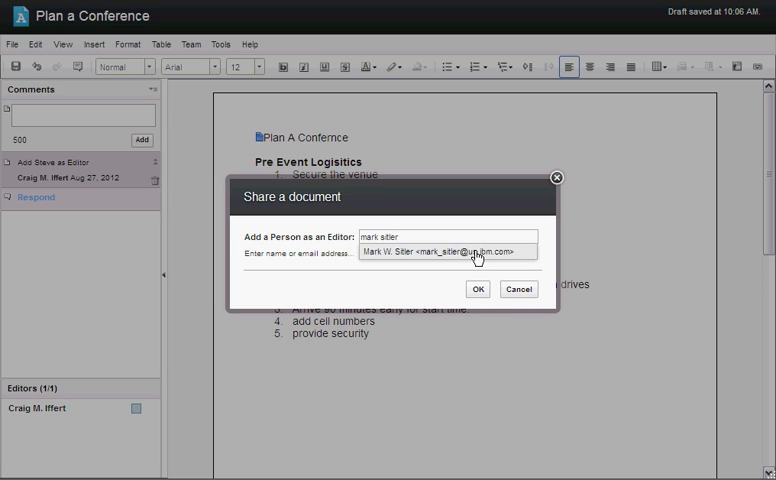
pyautogui.click(476, 288)
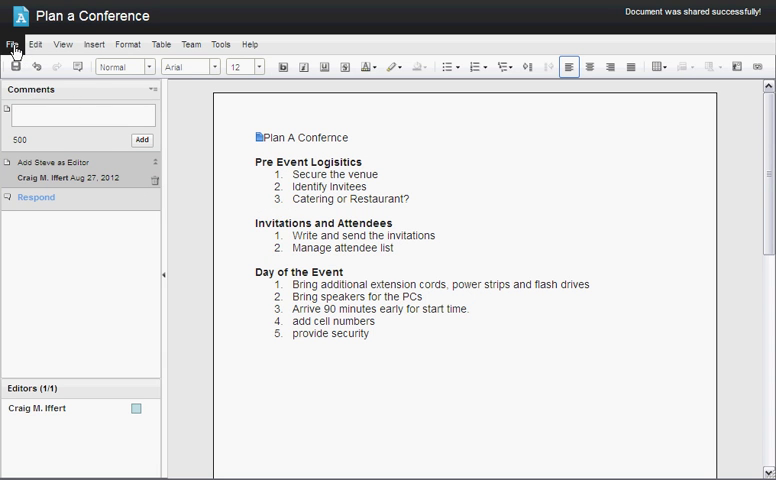
# Close the IBM Docs editor and return to the file page in Connections.
pyautogui.click(12, 44)
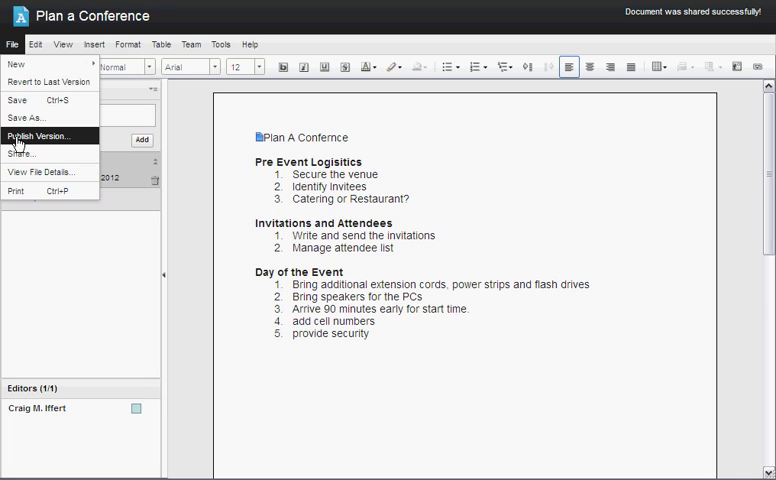
pyautogui.moveTo(20, 152)
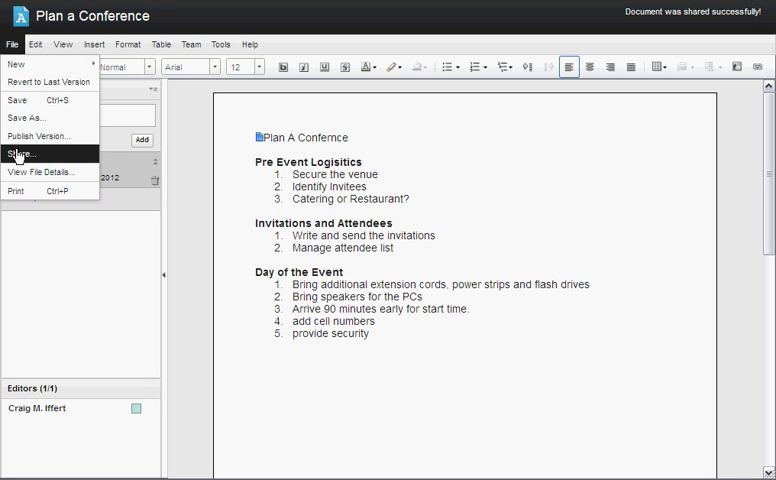
pyautogui.click(20, 152)
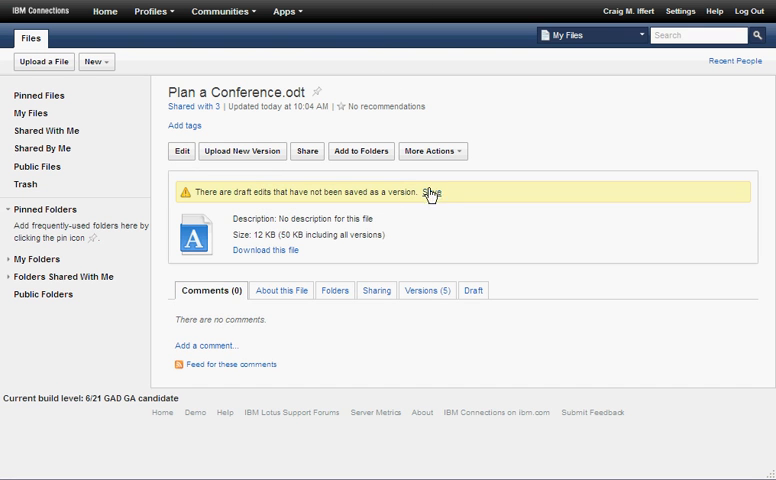
# Dismiss the unsaved-draft banner, then review the Versions, Draft and Comments tabs.
pyautogui.click(430, 192)
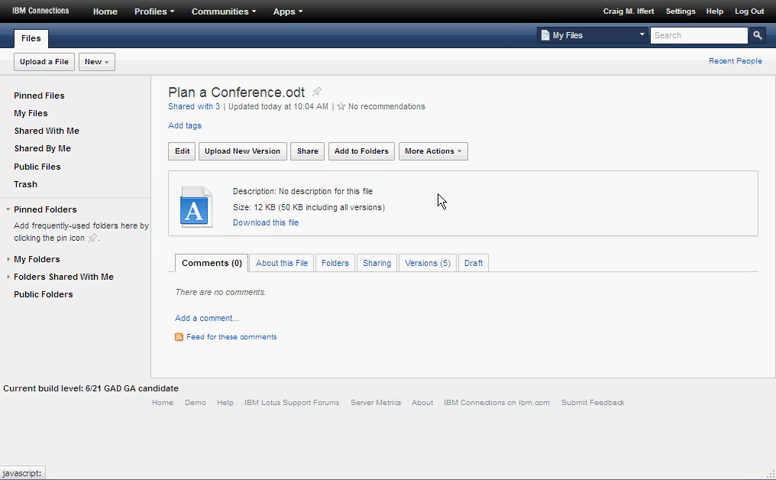
pyautogui.moveTo(416, 196)
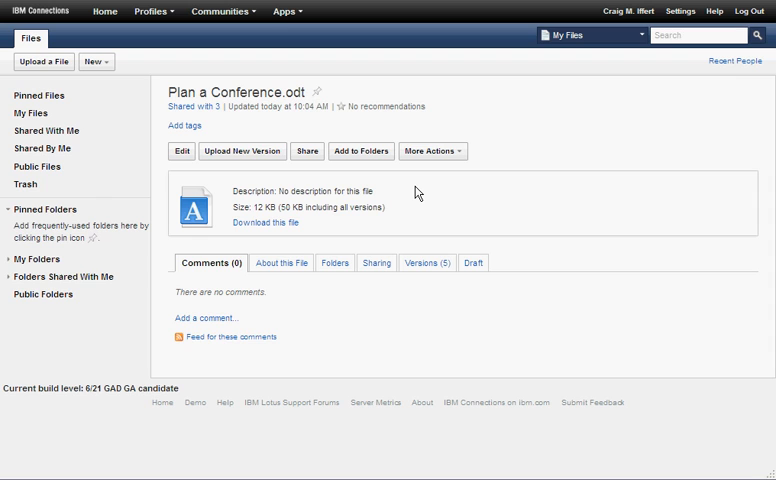
pyautogui.moveTo(428, 264)
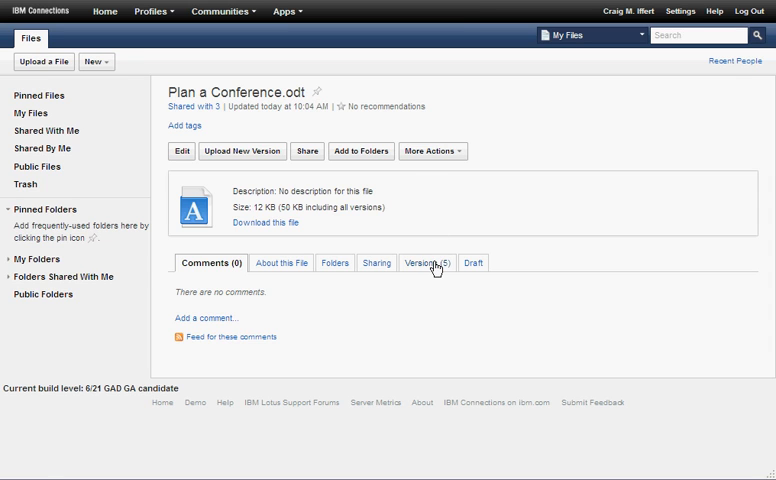
pyautogui.click(424, 262)
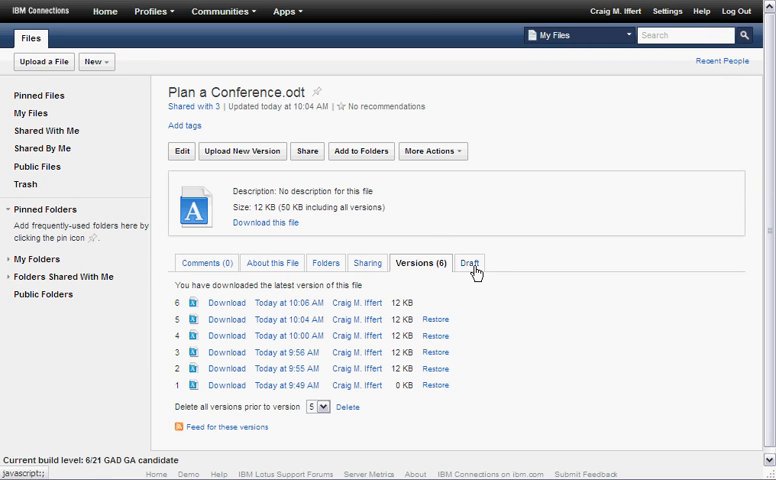
pyautogui.click(464, 262)
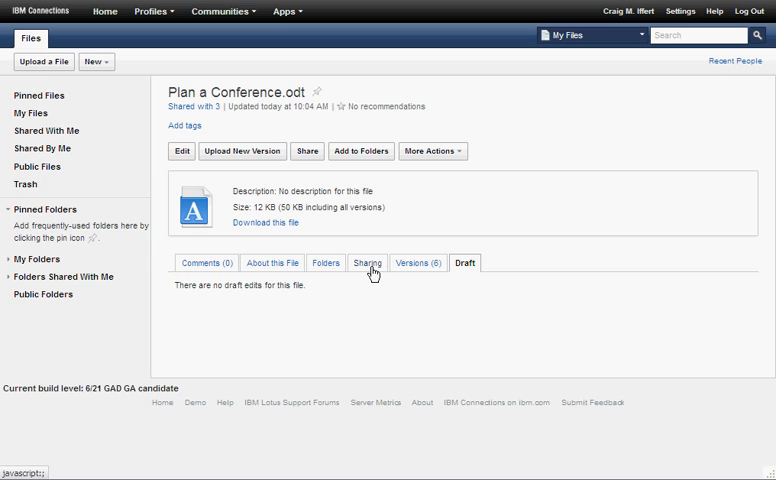
pyautogui.moveTo(224, 268)
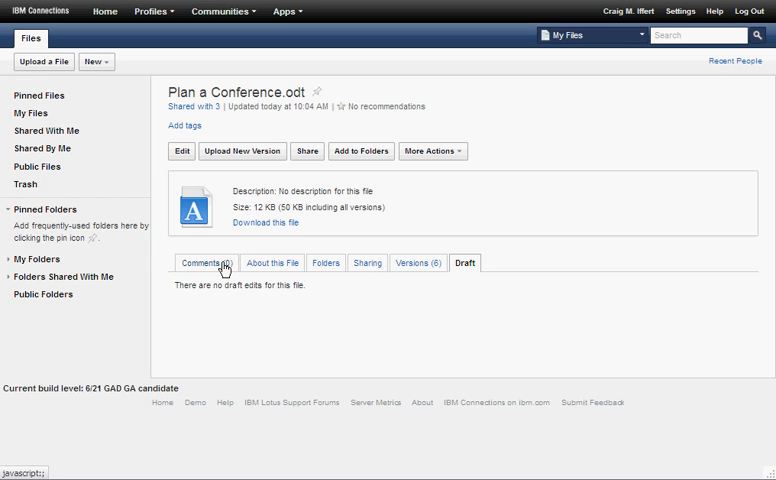
pyautogui.click(204, 262)
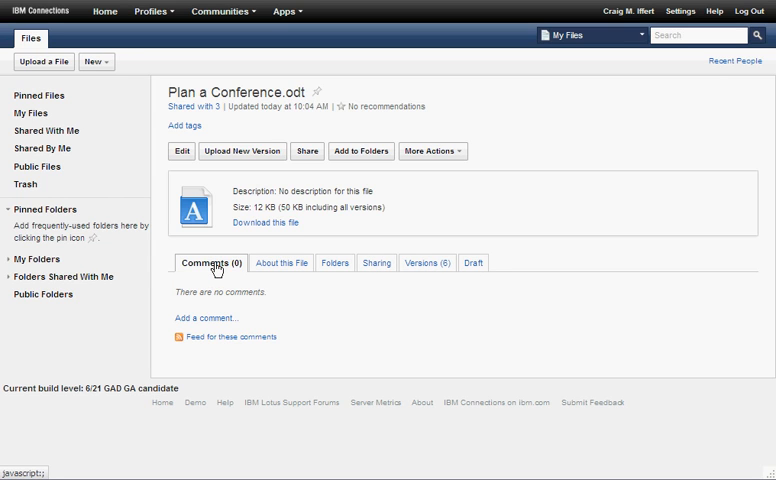